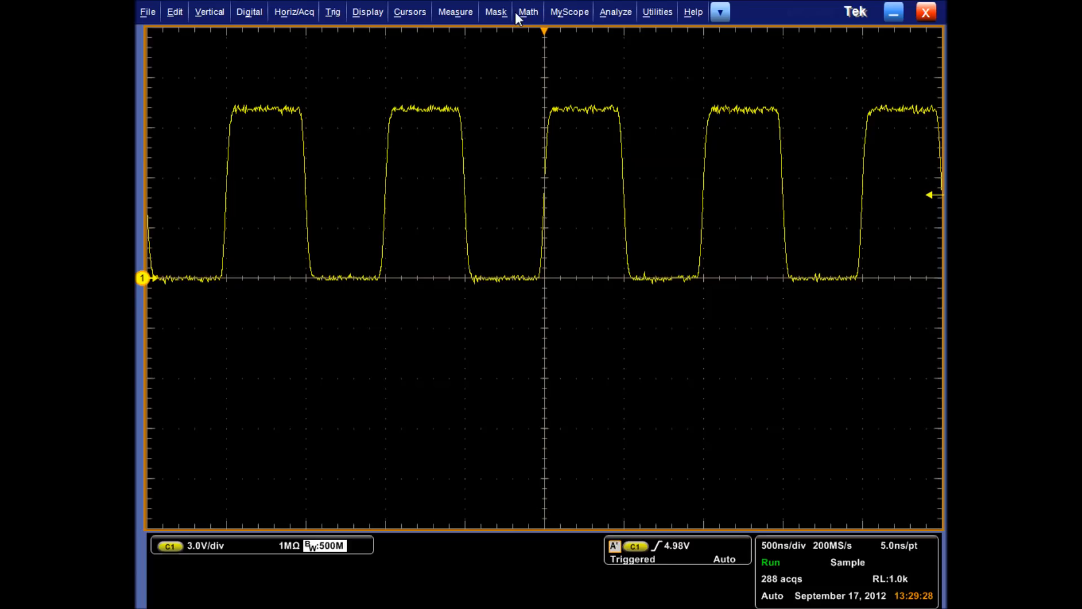
Step: Define Math 1 as MATLAB("CustomFilter",Ch1,Ch2) with an M1 frequency measurement via Math Setup
left_click(528, 11)
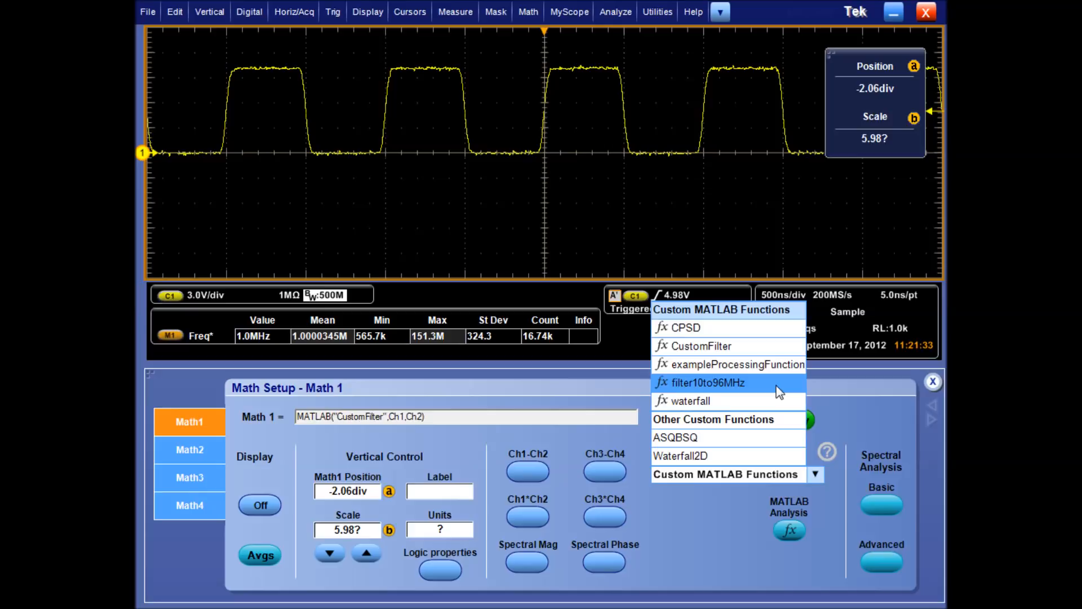
Step: Select CustomFilter from the Custom MATLAB Functions for Math 1 and show its waveform with channel 1
left_click(706, 383)
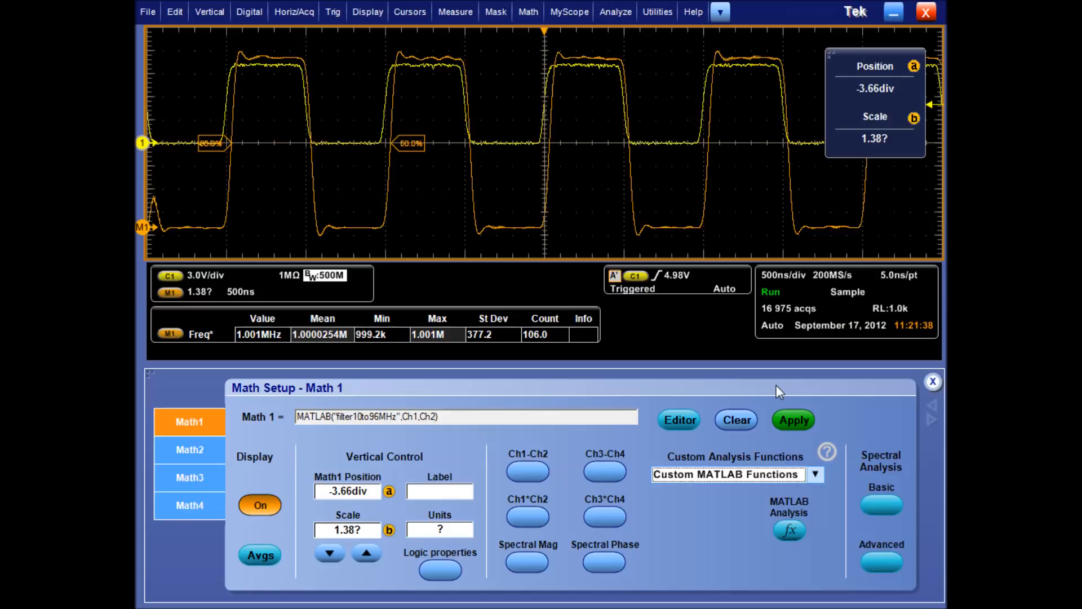
left_click(815, 475)
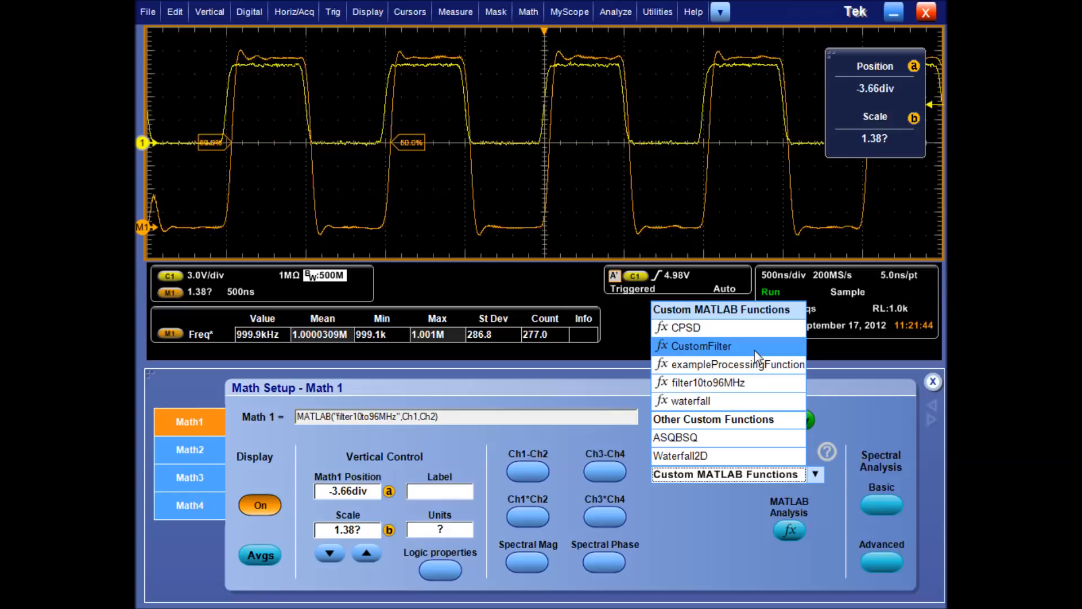
left_click(703, 346)
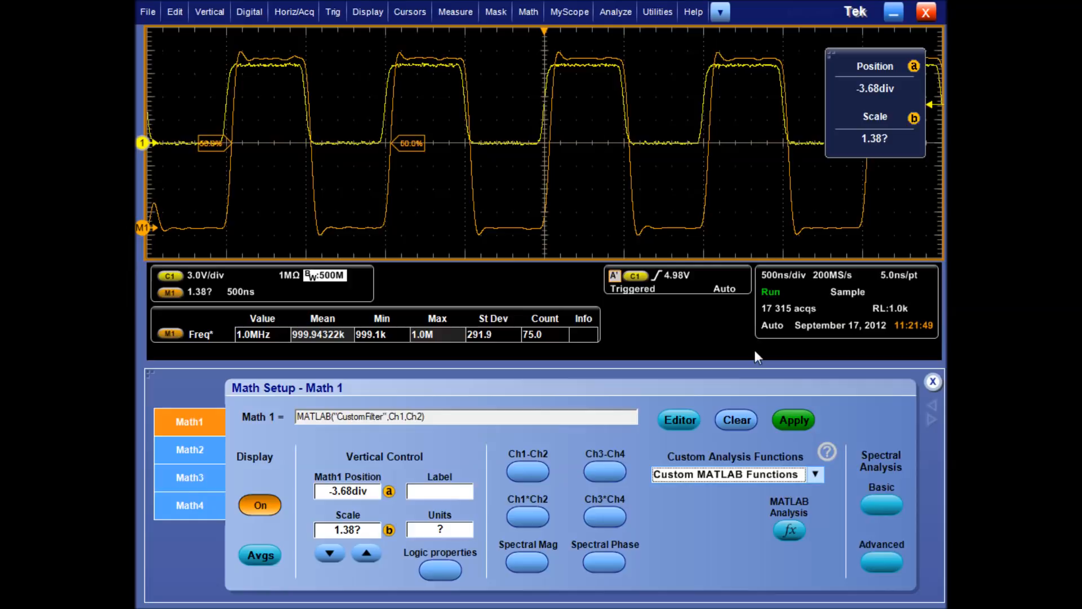
left_click(932, 381)
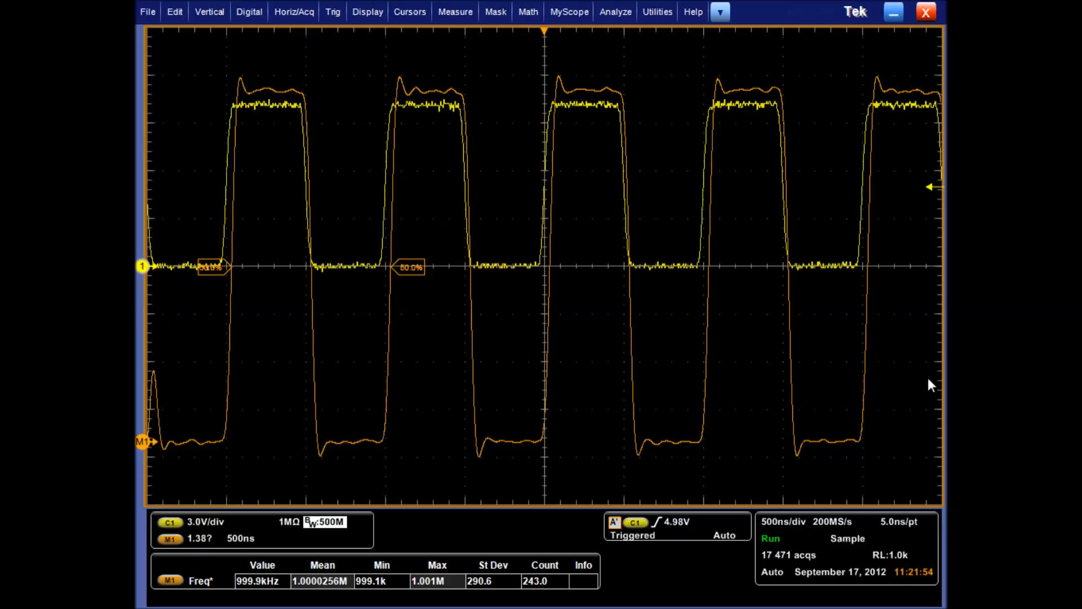
Step: Apply a lowpass filter with 1000000 Hz cutoff to M1 from the Math Filter Control panel
left_click(613, 11)
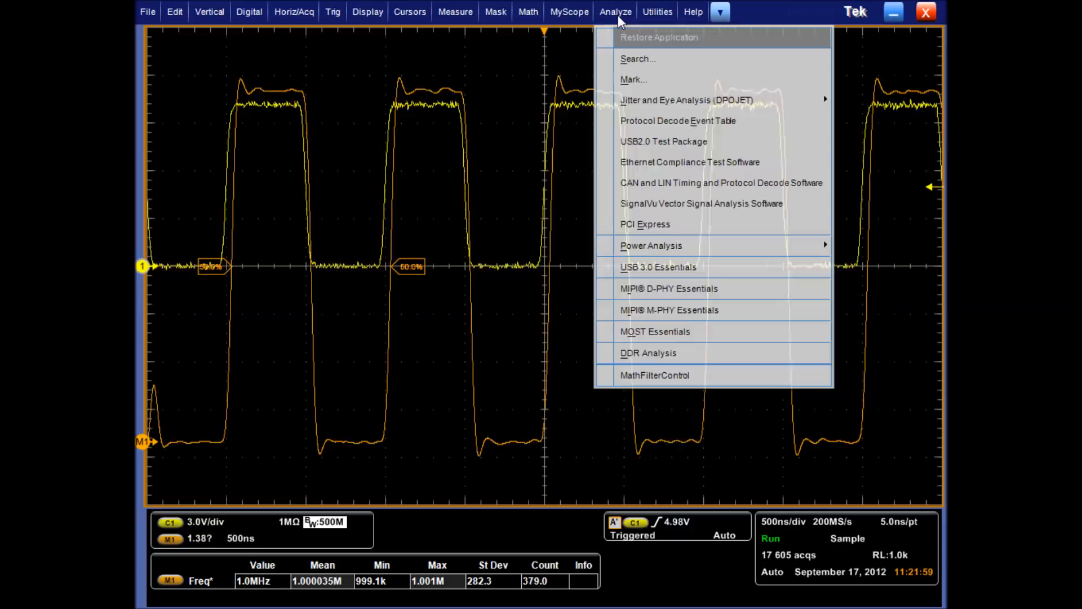
left_click(654, 374)
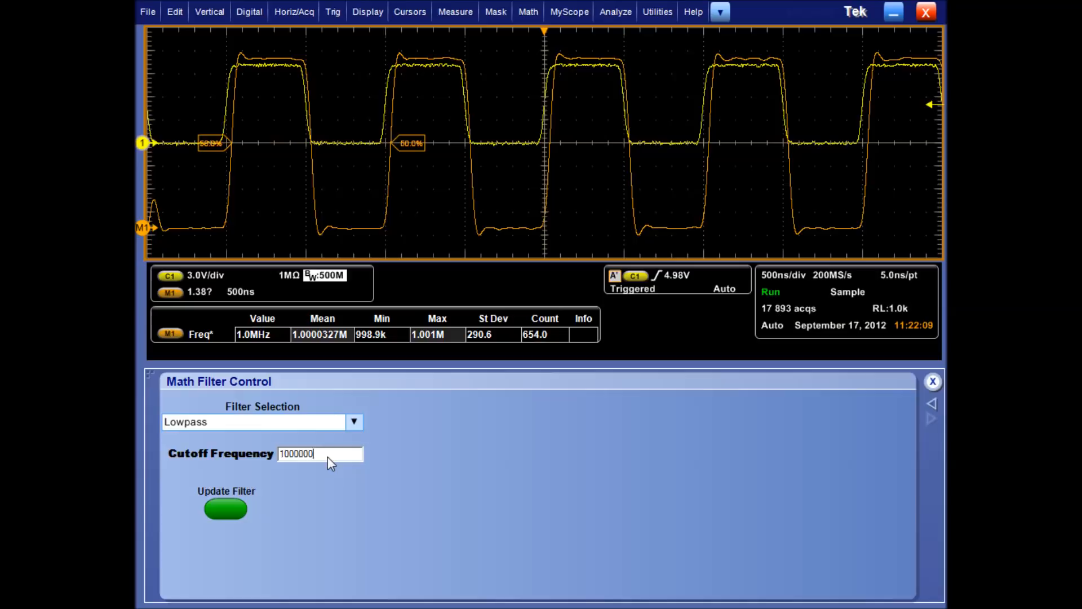
left_click(226, 509)
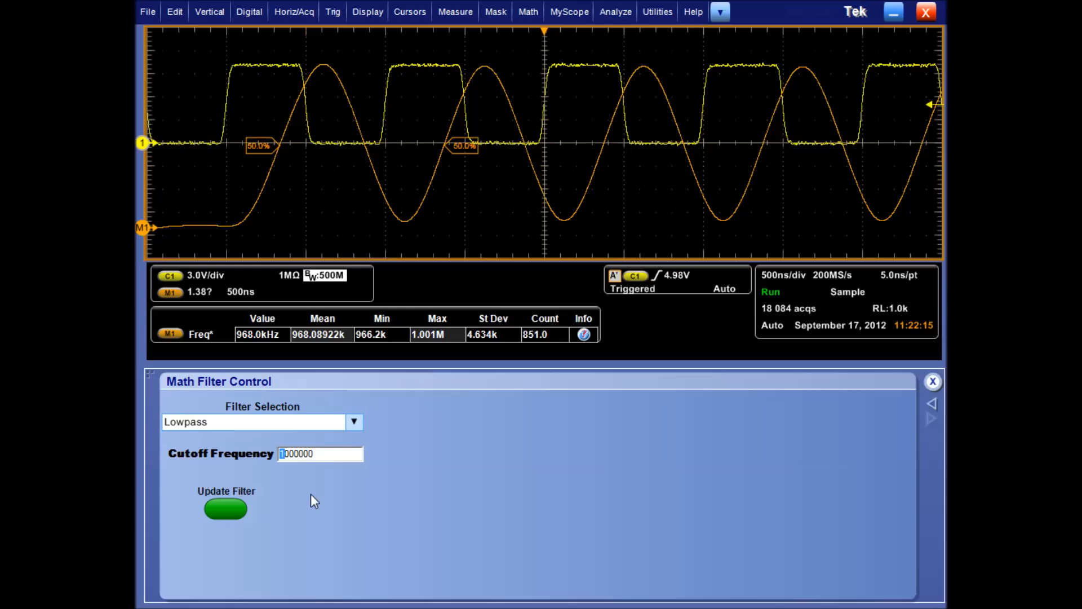
Step: Raise the lowpass cutoff to 9000000, then switch M1 to a highpass filter leaving only edge spikes
left_click(226, 509)
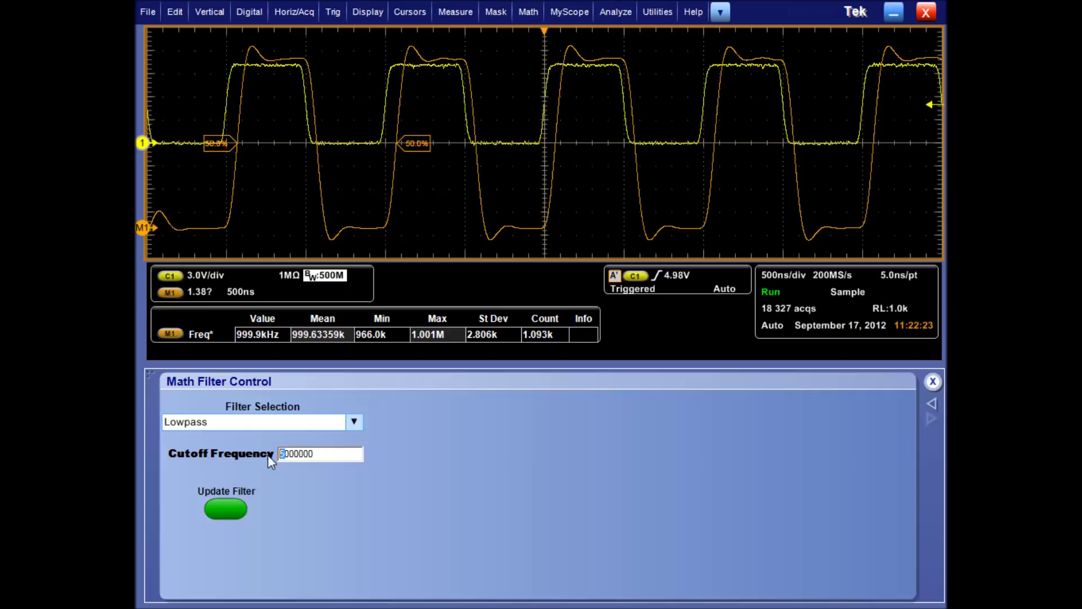
left_click(226, 509)
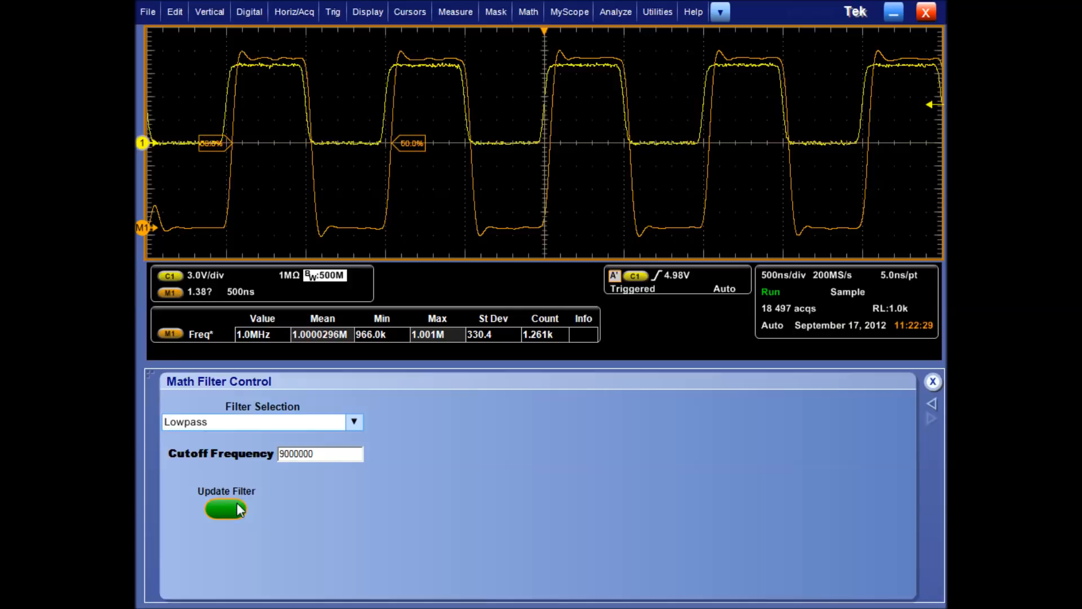
left_click(226, 508)
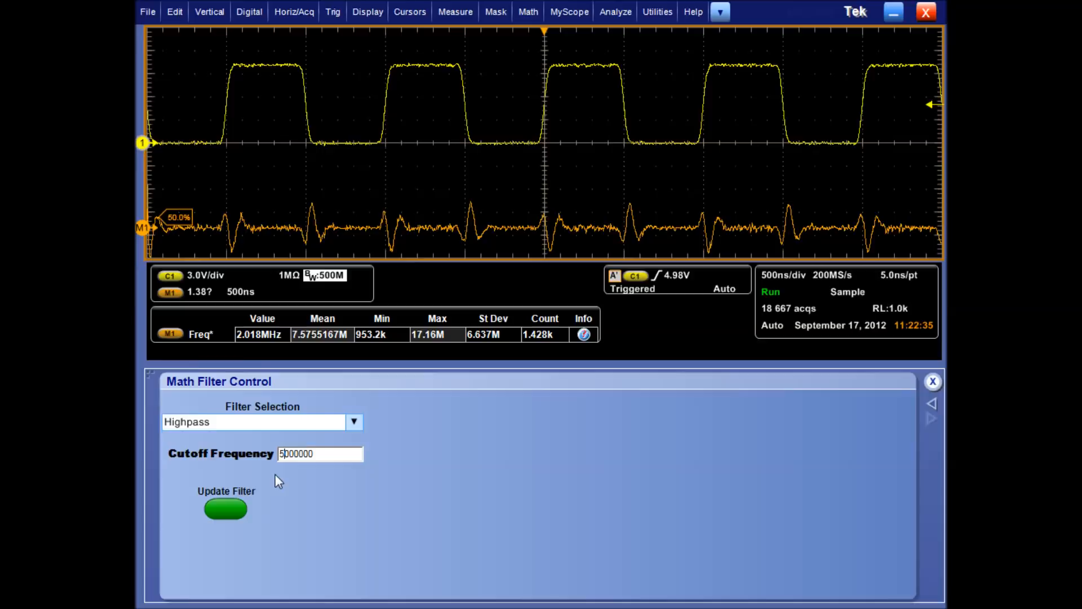